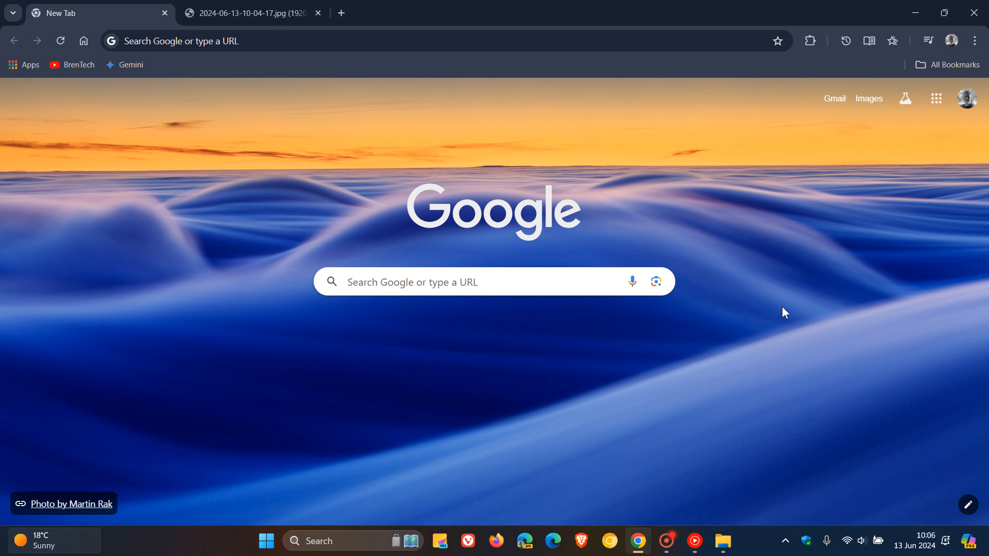
pyautogui.moveTo(829, 327)
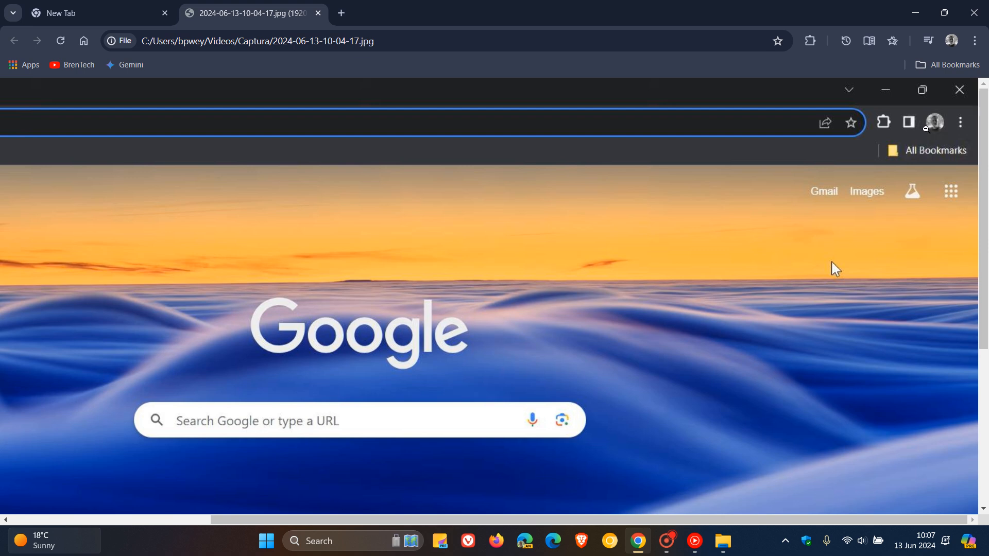
pyautogui.moveTo(894, 286)
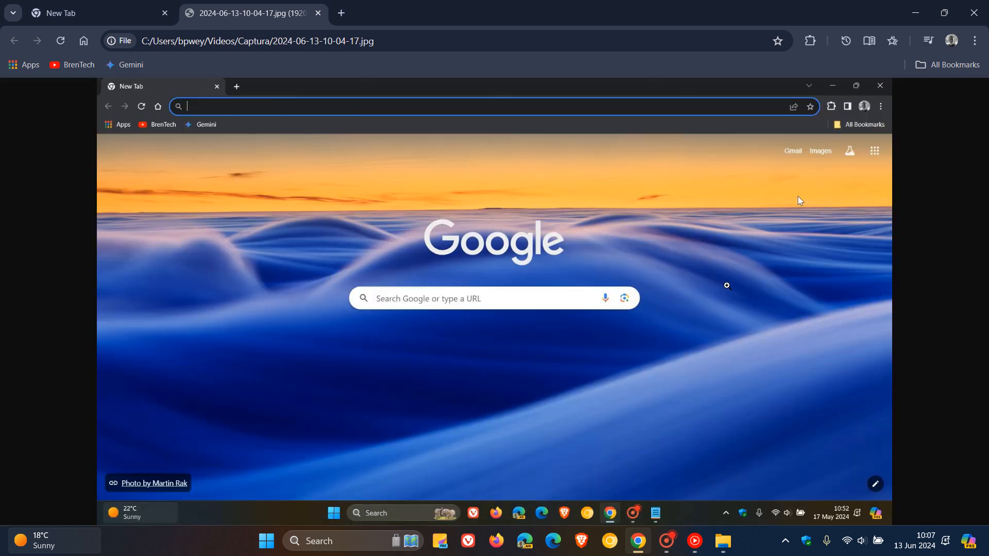
# Return from the screenshot image tab to the New Tab page.
pyautogui.click(95, 12)
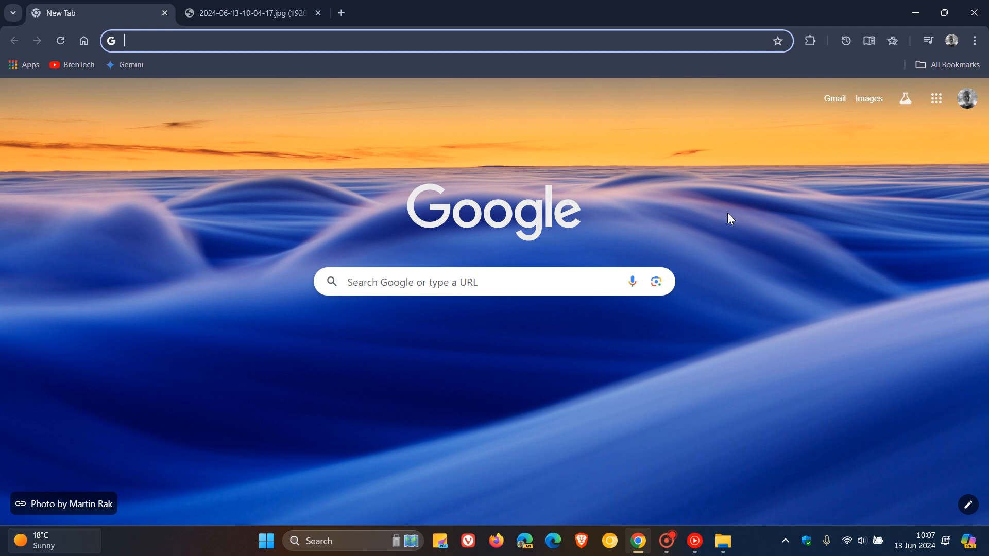
pyautogui.moveTo(216, 180)
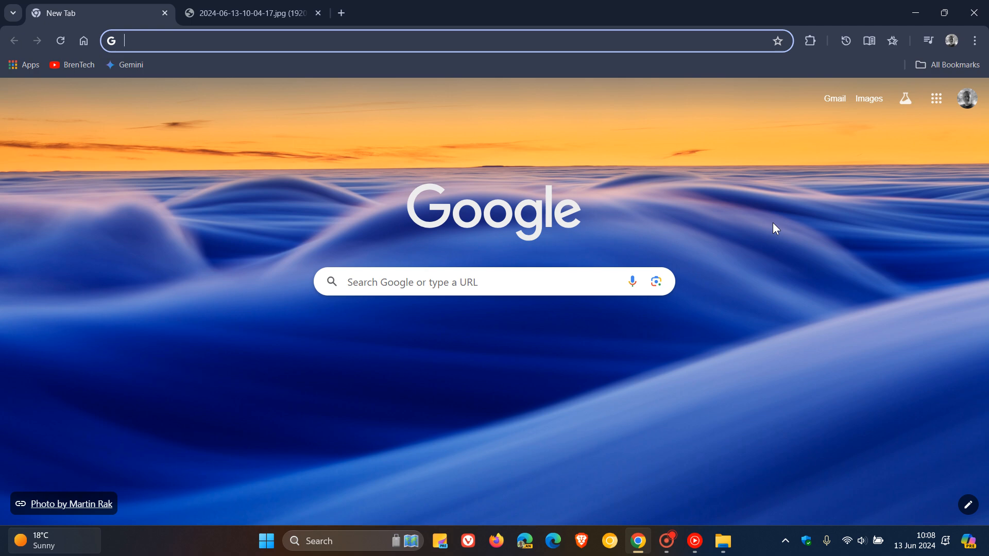
pyautogui.moveTo(222, 241)
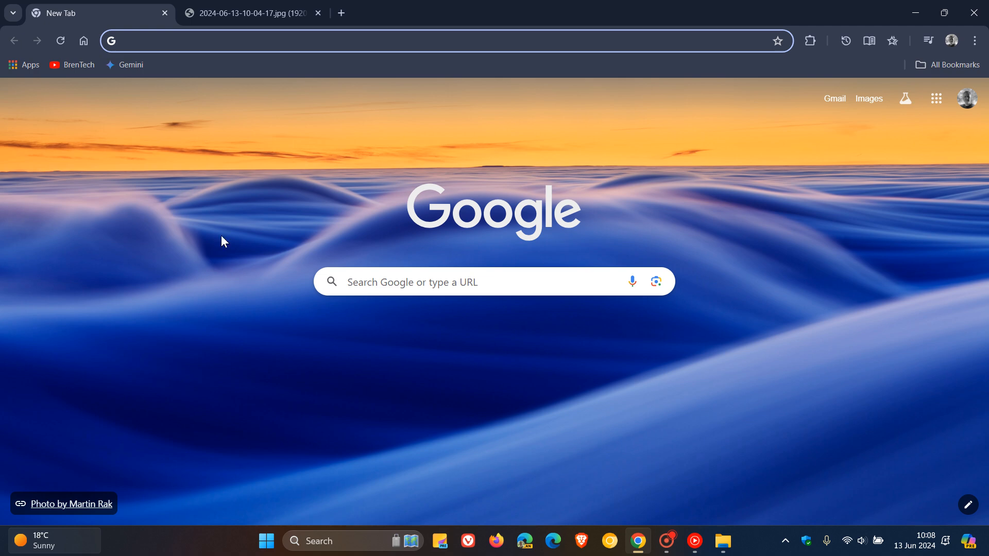
pyautogui.moveTo(738, 336)
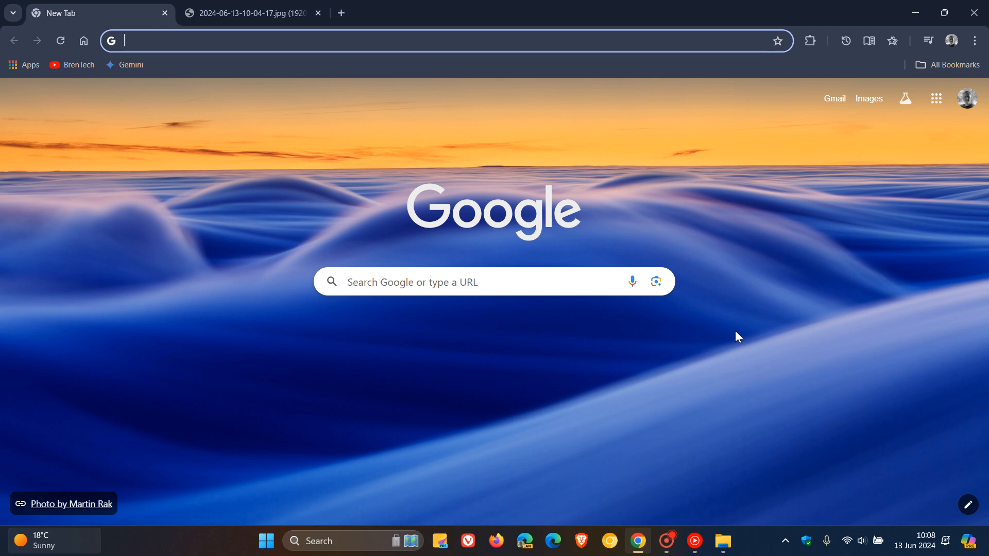
pyautogui.moveTo(728, 315)
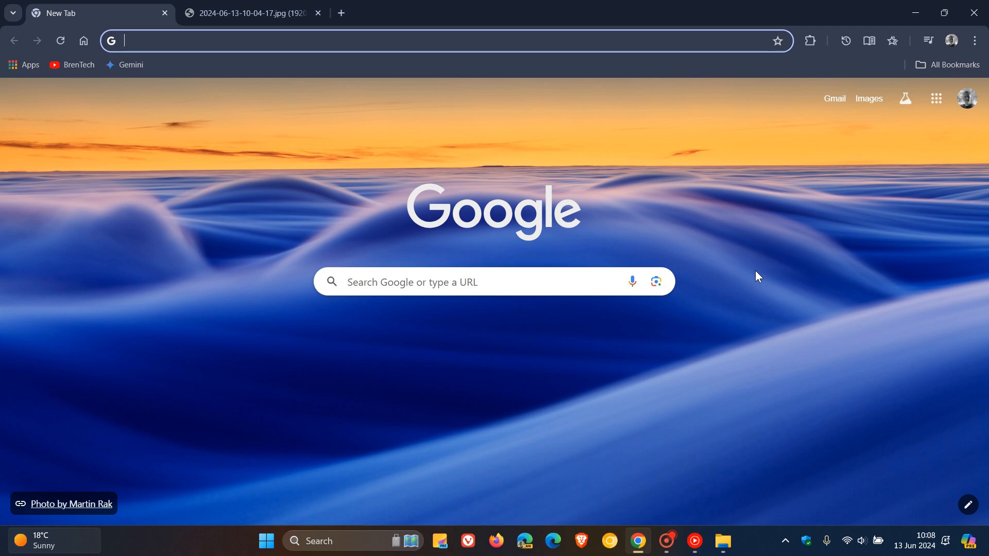
pyautogui.moveTo(835, 49)
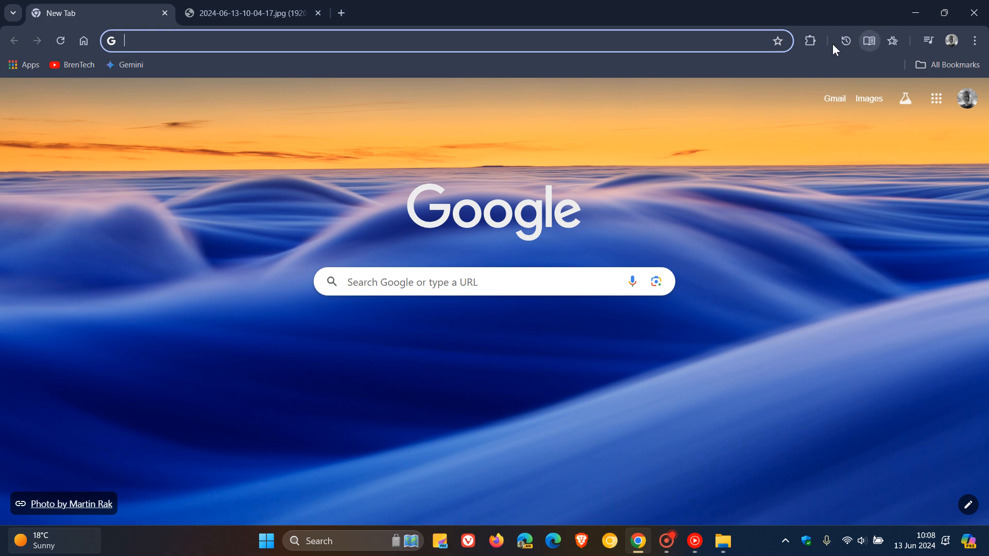
pyautogui.moveTo(780, 237)
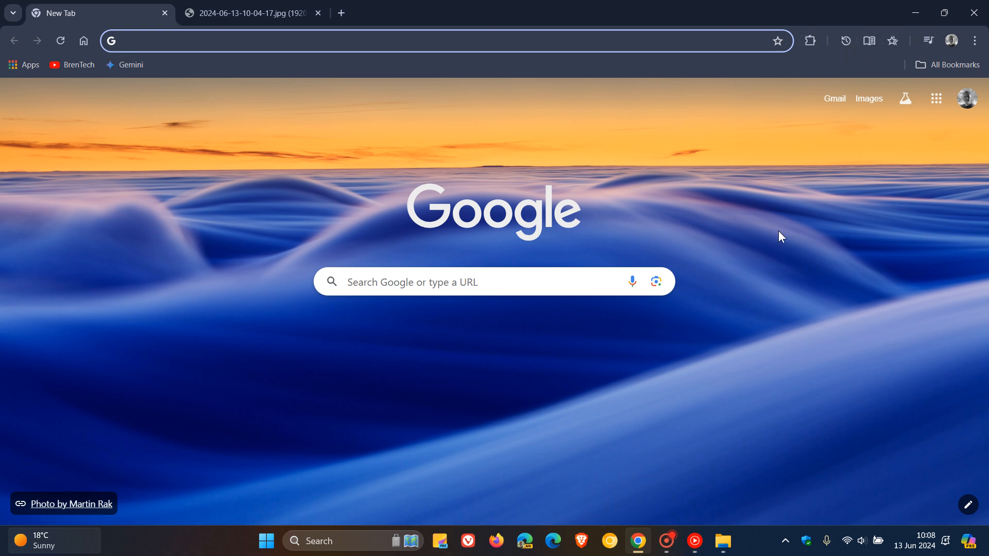
pyautogui.moveTo(936, 99)
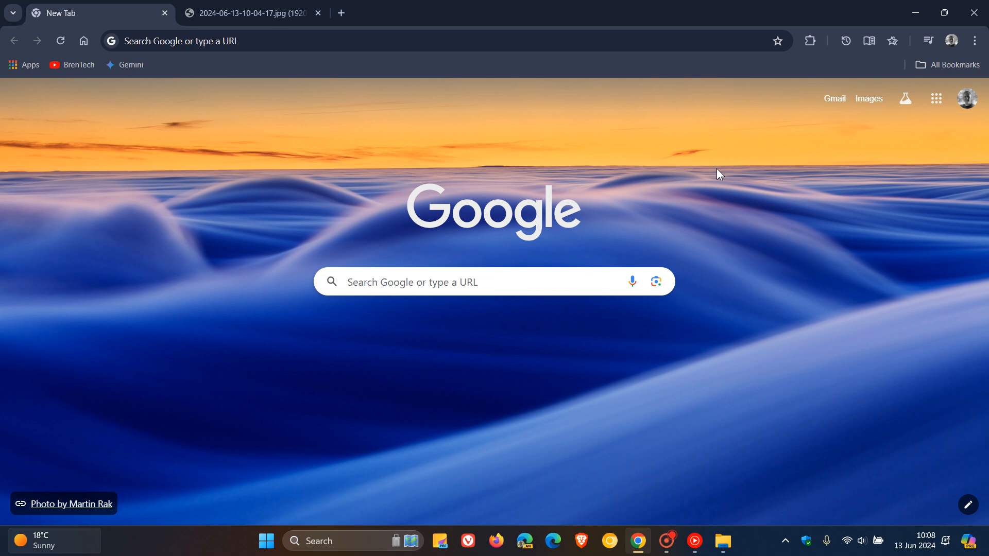
pyautogui.moveTo(650, 522)
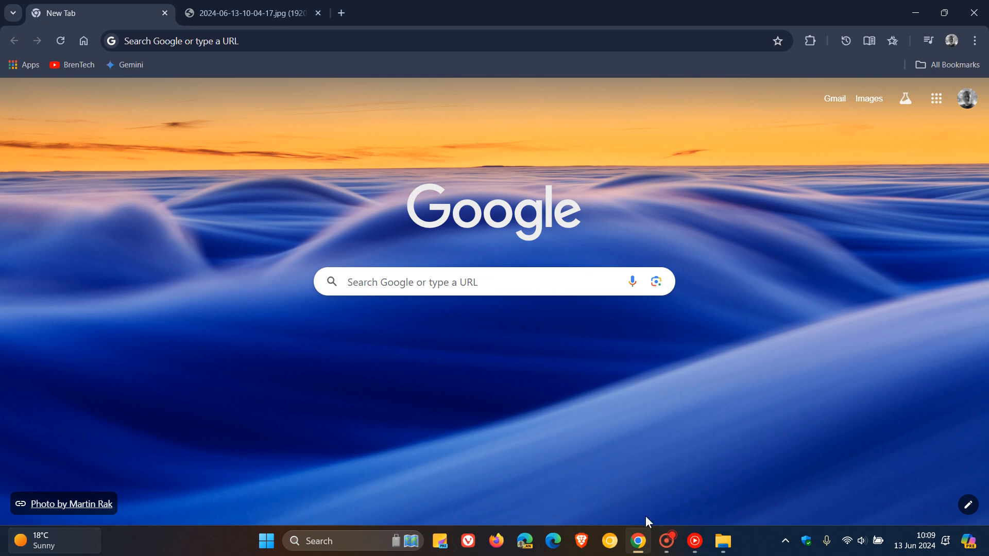
pyautogui.rightClick(639, 541)
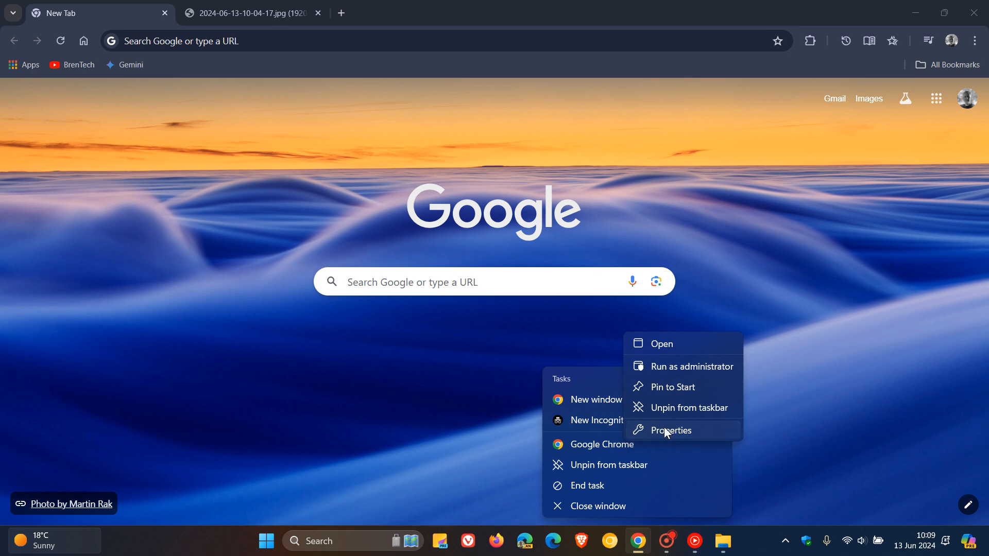
pyautogui.click(671, 431)
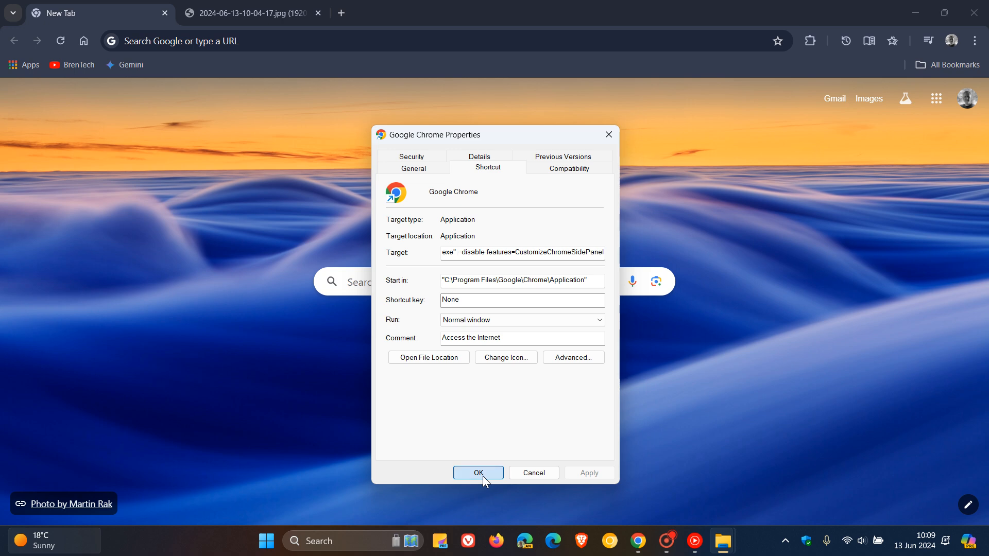
pyautogui.click(477, 473)
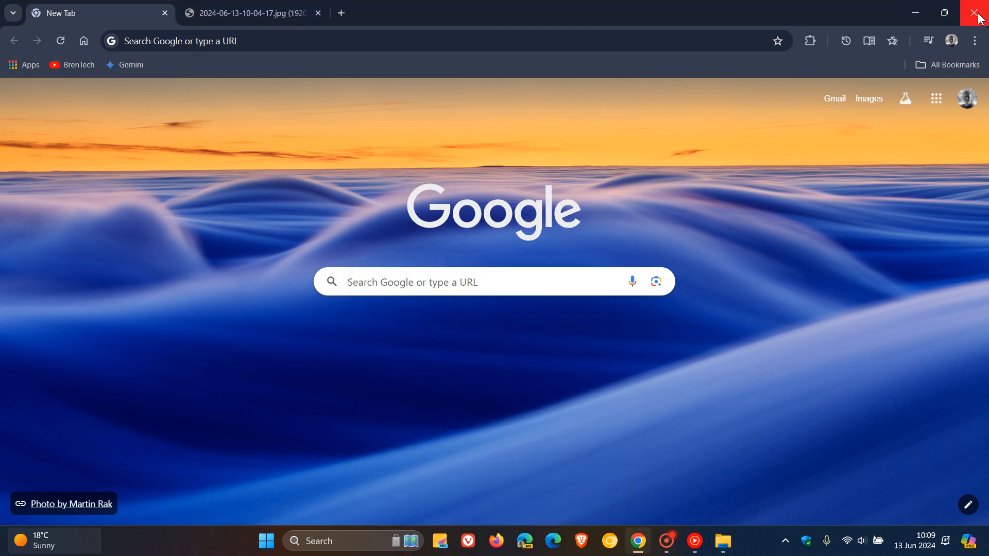
# Close Chrome and relaunch it from its shortcut, landing on a single New Tab page.
pyautogui.click(979, 13)
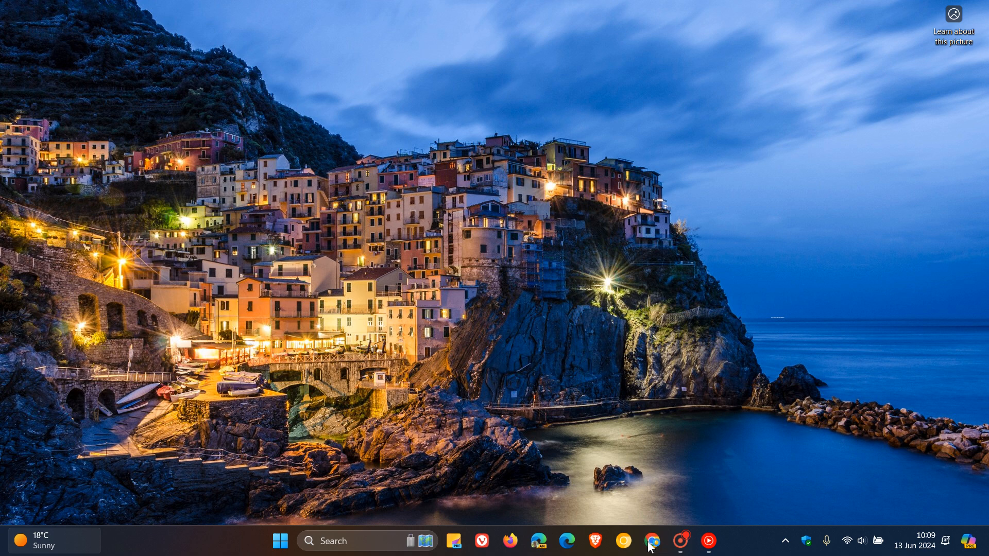
pyautogui.click(651, 540)
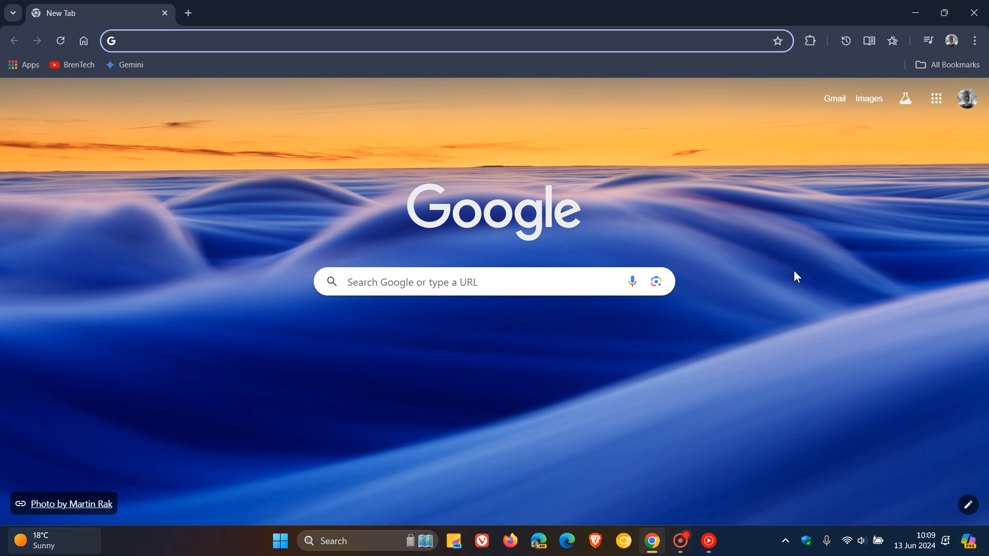
pyautogui.click(252, 40)
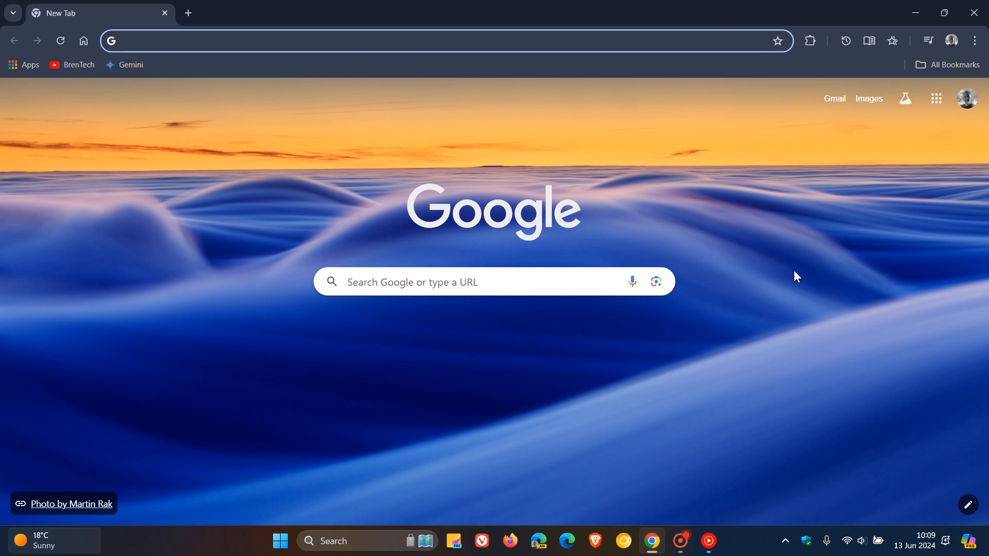
pyautogui.click(252, 40)
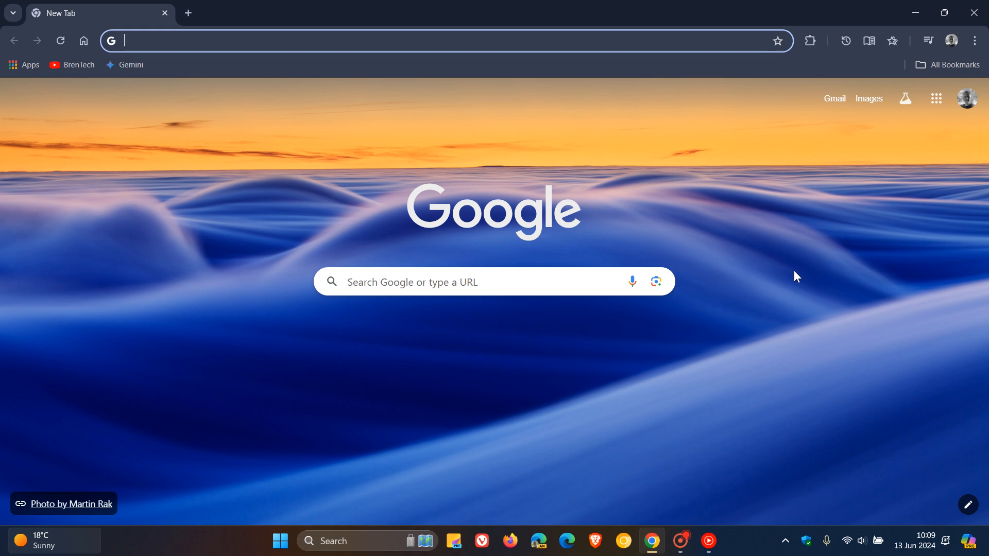